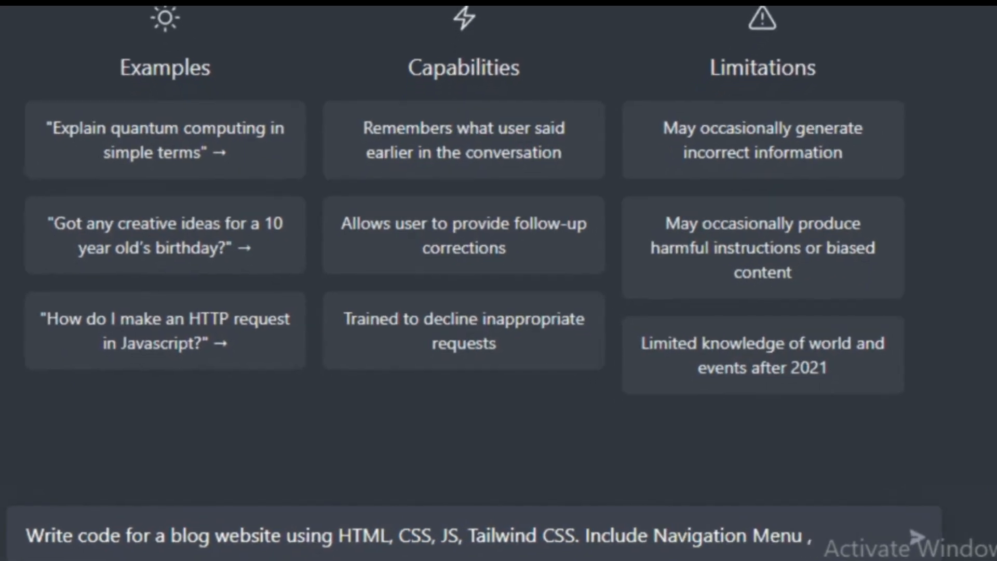
Describe a hero section with title, description and button, 6 posts, load more button, testimonial and contact sections.
{"action": "type", "text": "hero section with title"}
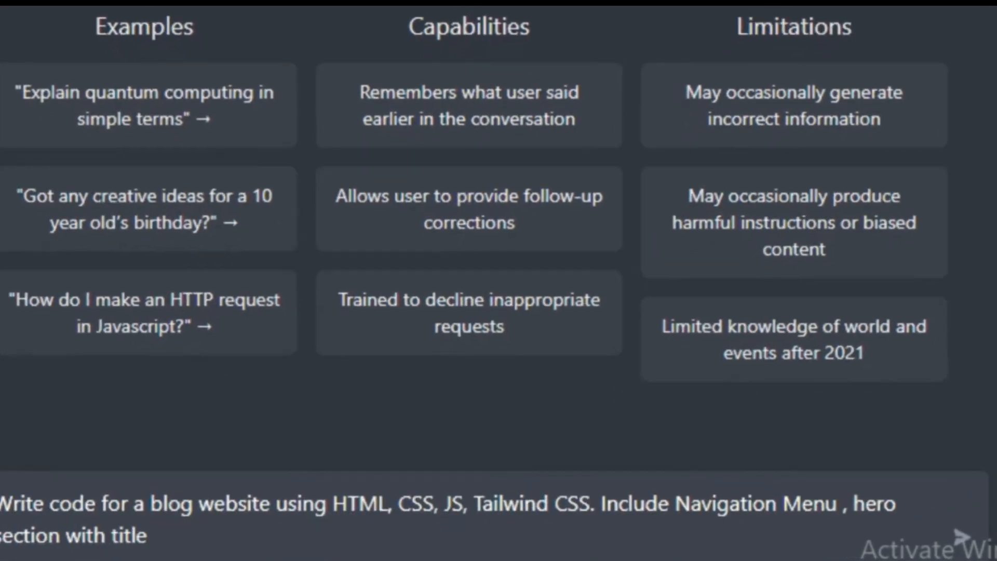
{"action": "type", "text": "and description and button,"}
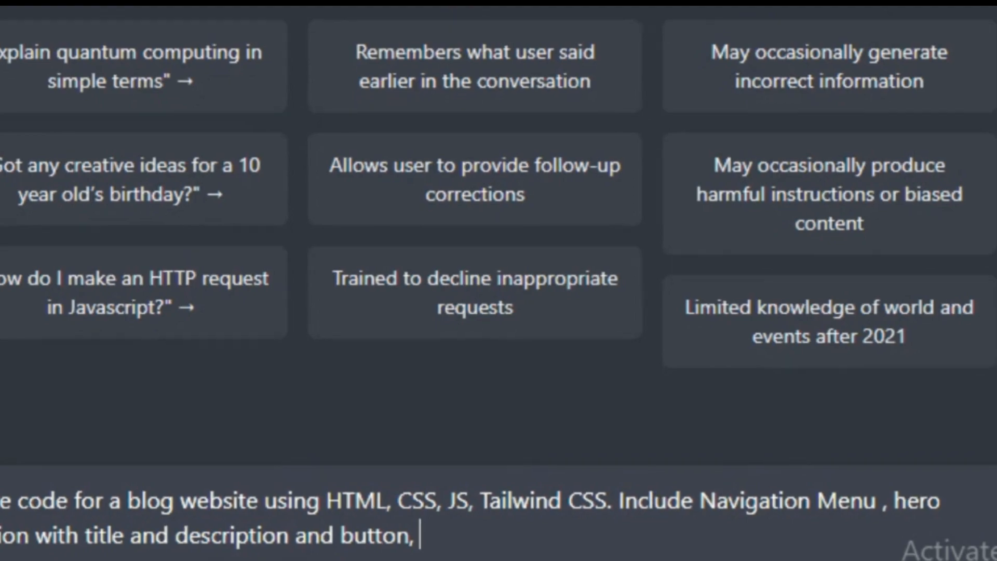
{"action": "type", "text": "6 posts"}
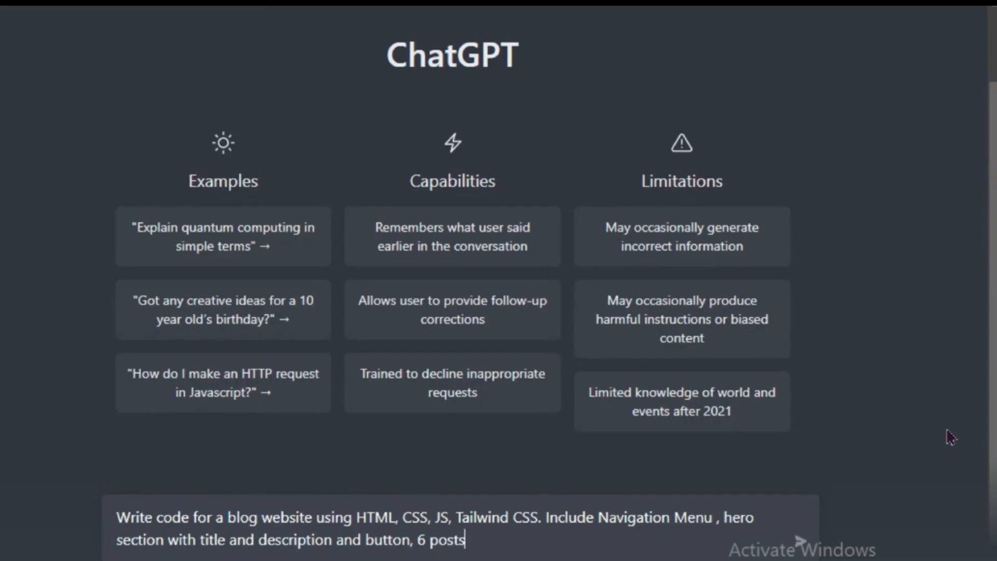
{"action": "type", "text": "and load more button, testimonial section, contact pa"}
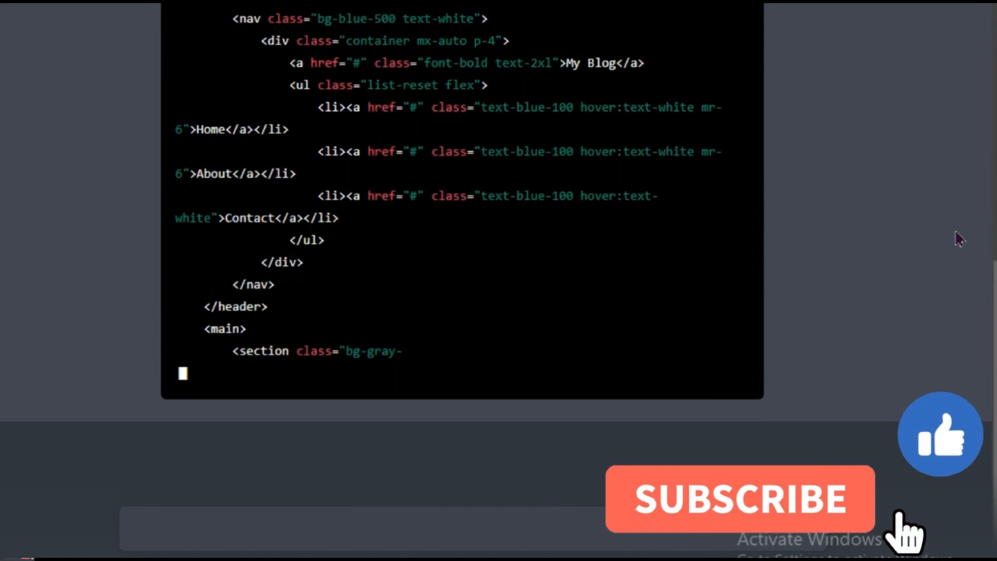
Send the prompt so ChatGPT generates the Tailwind blog HTML.
{"action": "left_click", "coordinate": [739, 497]}
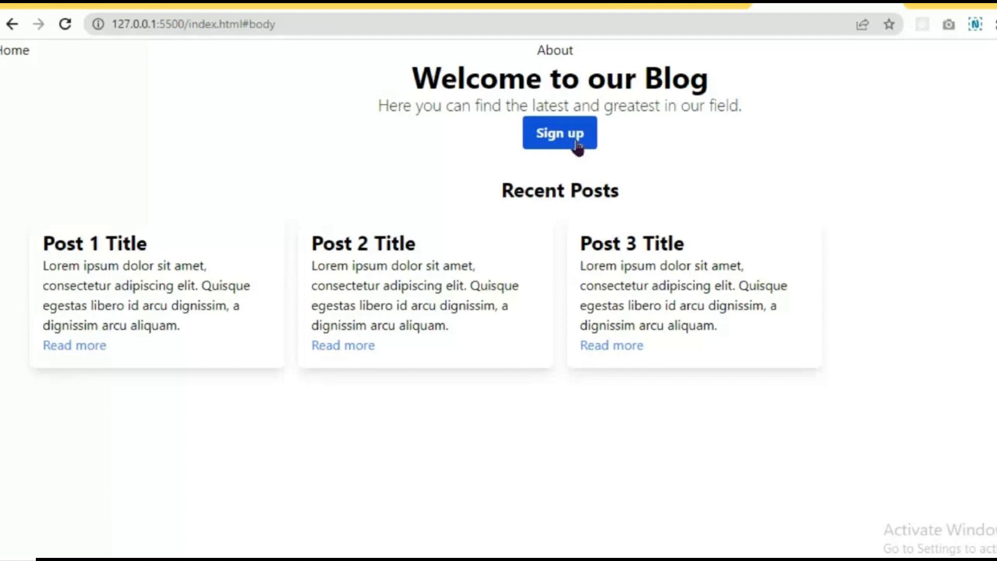
{"action": "mouse_move", "coordinate": [285, 305]}
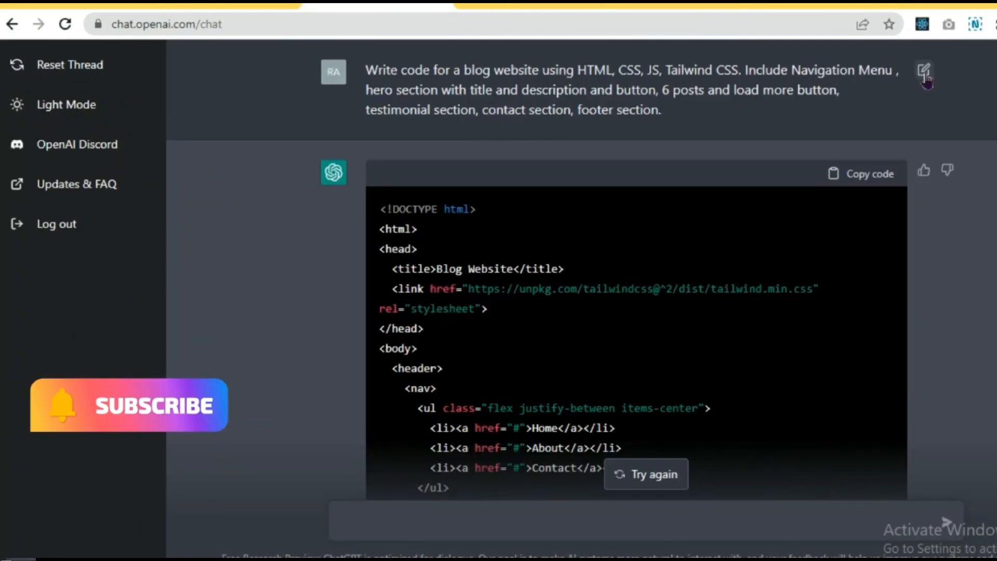
Regenerate the reply for the longer prompt with load more, testimonial, contact and footer sections.
{"action": "left_click", "coordinate": [70, 64]}
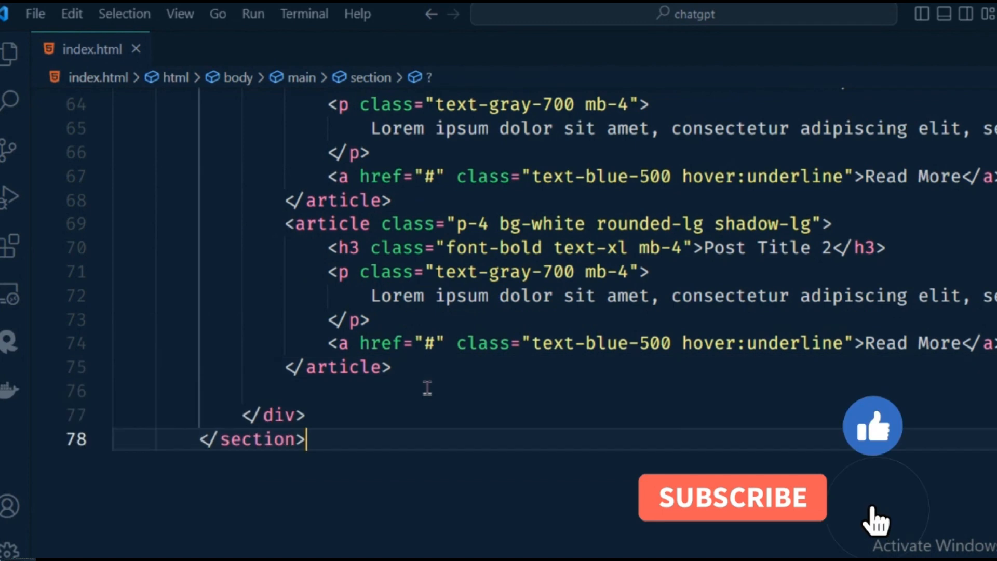
Scroll through the pasted blog markup and its Welcome to My Blog preview with post cards.
{"action": "scroll", "scroll_direction": "down", "scroll_amount": 3}
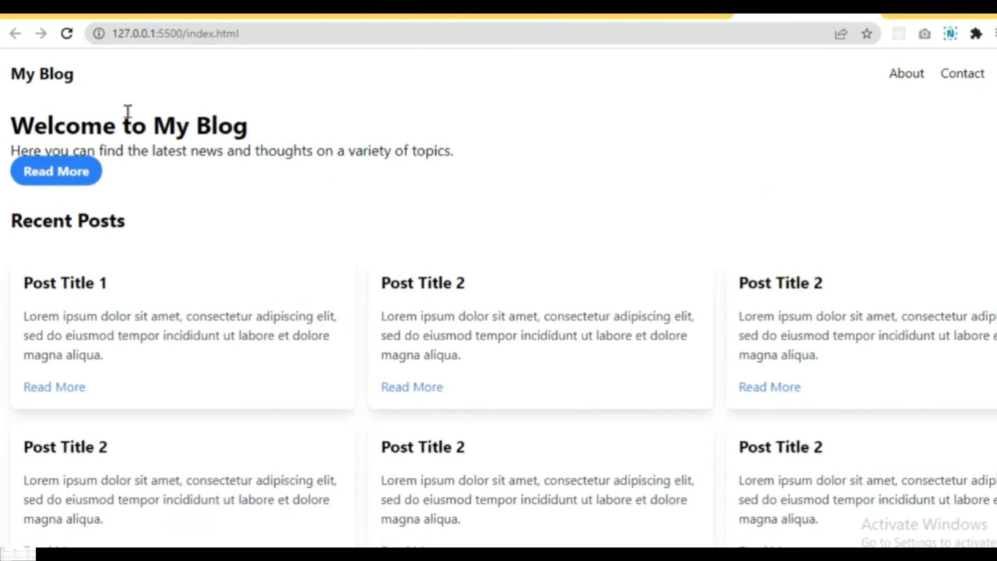
{"action": "scroll", "scroll_direction": "down", "scroll_amount": 3}
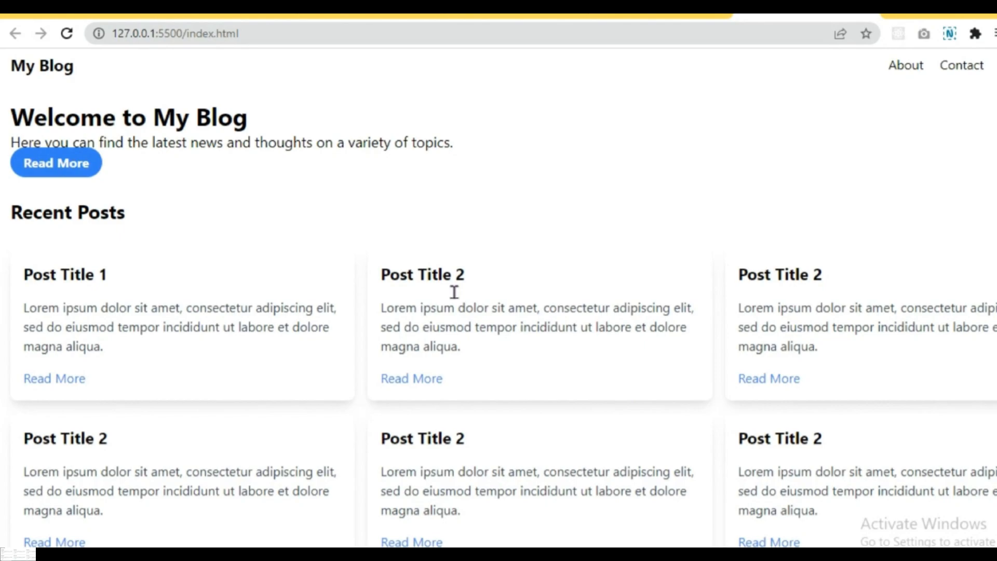